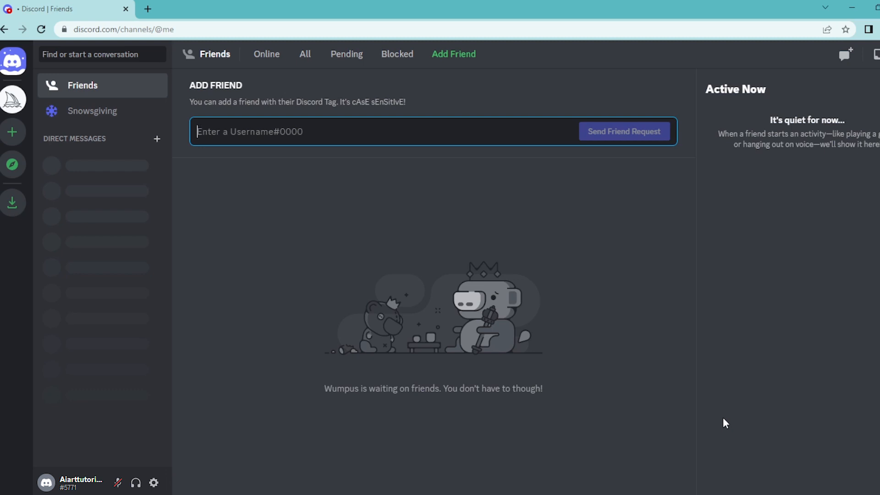
pyautogui.moveTo(286, 242)
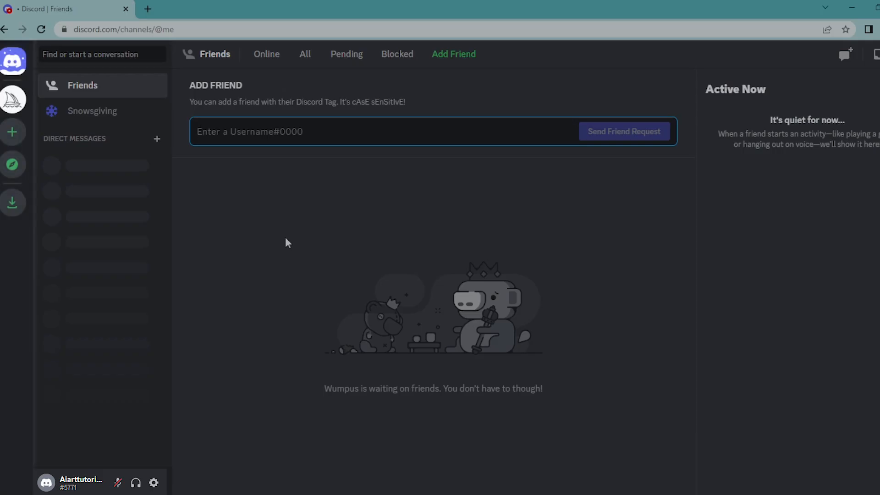
pyautogui.moveTo(245, 222)
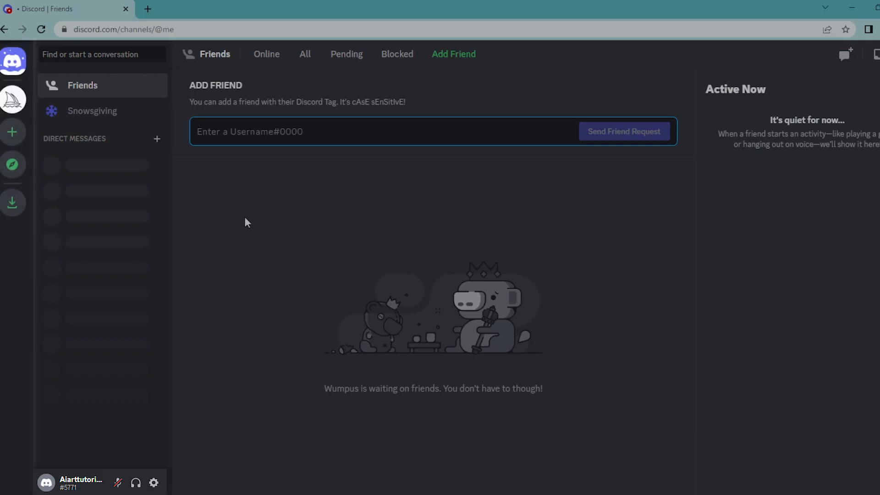
pyautogui.moveTo(12, 100)
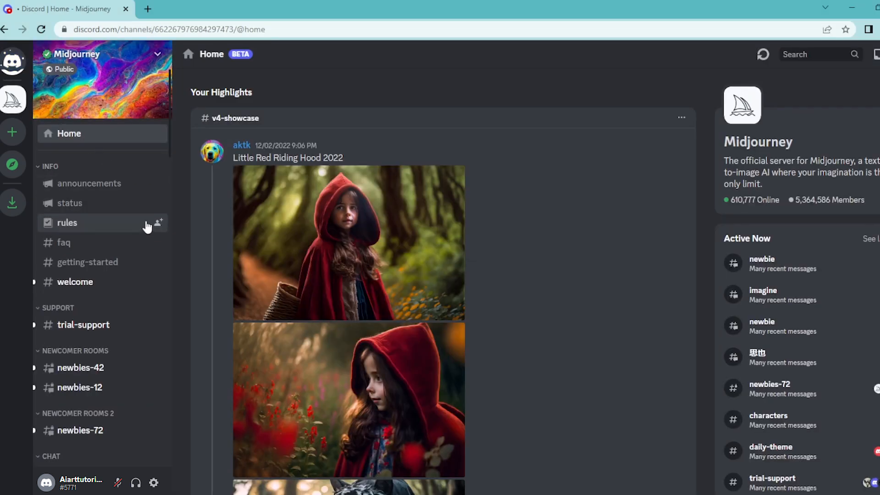
# Step: Scroll the Midjourney channel list down to the Newcomer Rooms with newbies-72
pyautogui.scroll(-3)
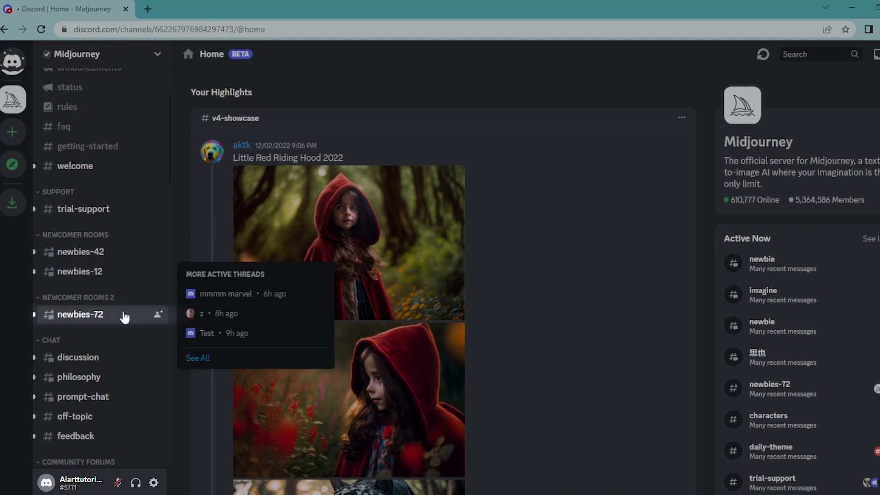
pyautogui.moveTo(80, 271)
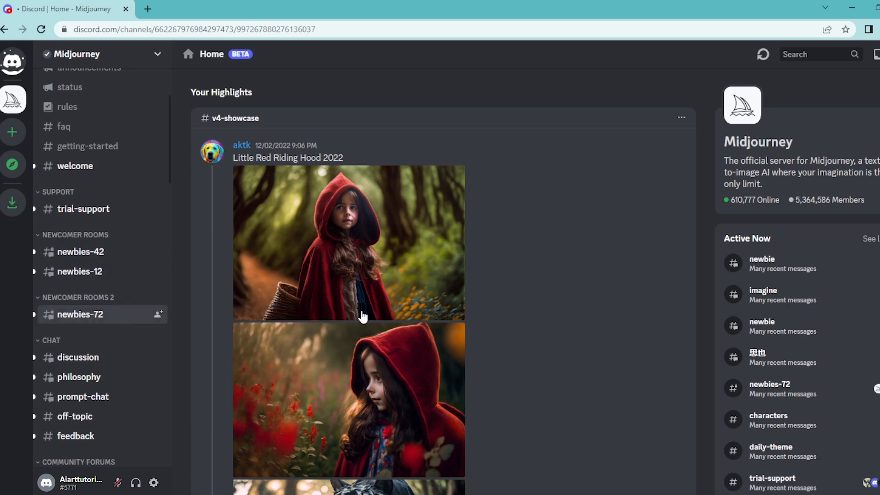
# Step: Enter the newbies-72 room and look at the Midjourney Bot's latest messages
pyautogui.click(81, 315)
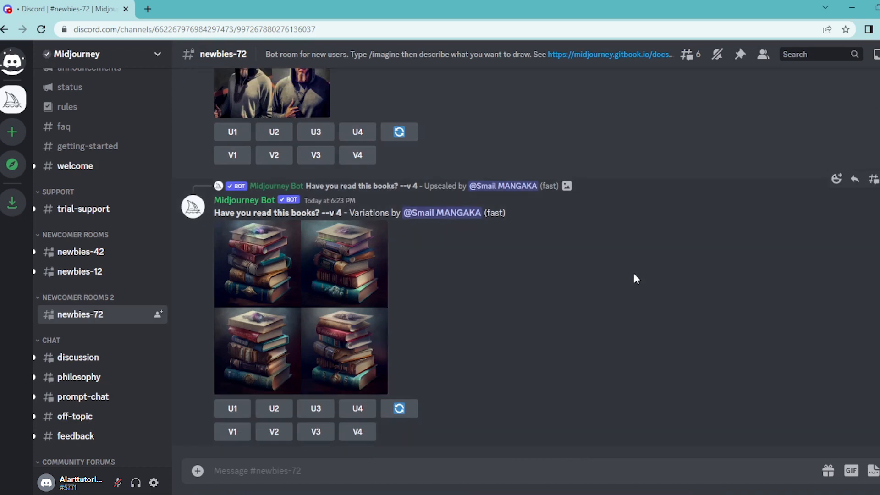
pyautogui.moveTo(422, 274)
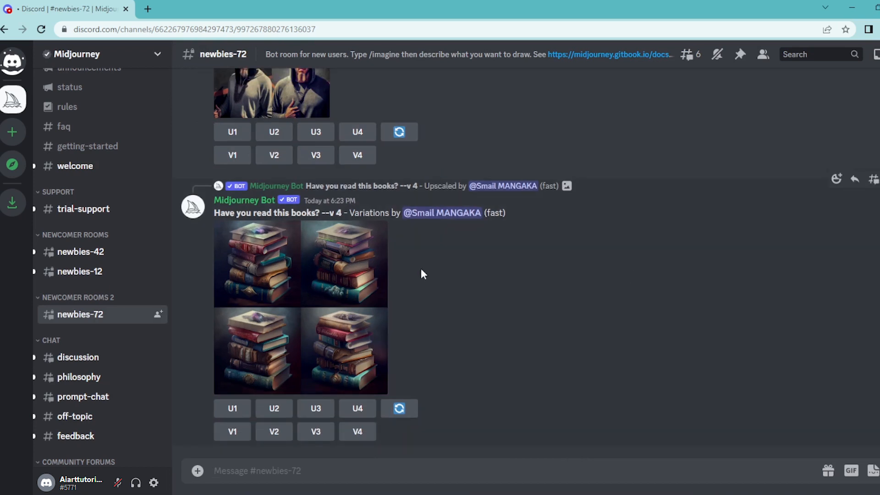
pyautogui.click(232, 408)
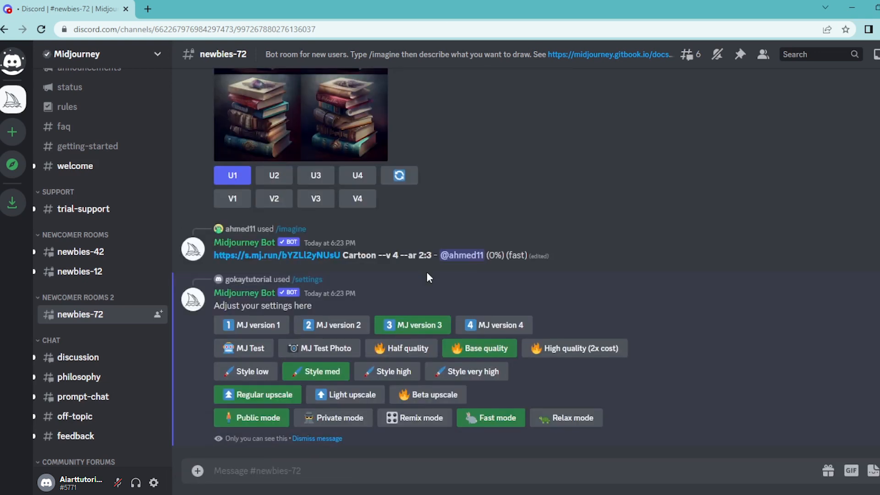
pyautogui.moveTo(409, 383)
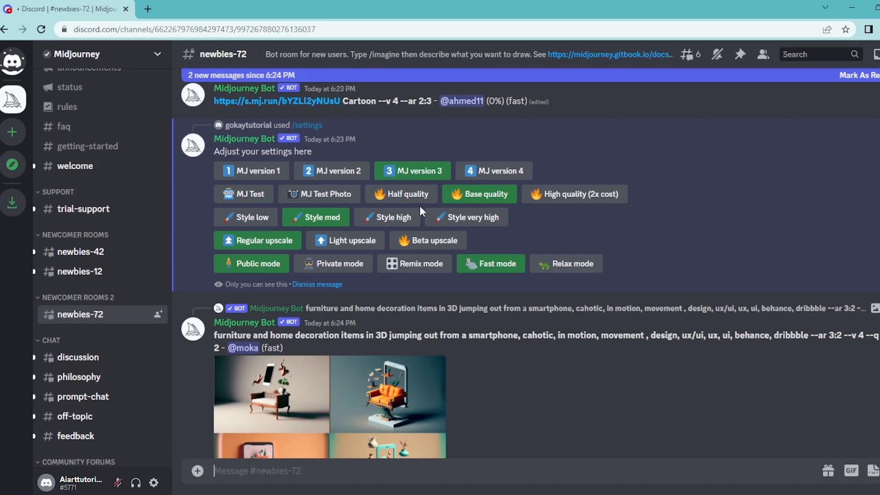
# Step: Send the bot an /imagine prompt for 'zombies having a beach party'
pyautogui.scroll(-3)
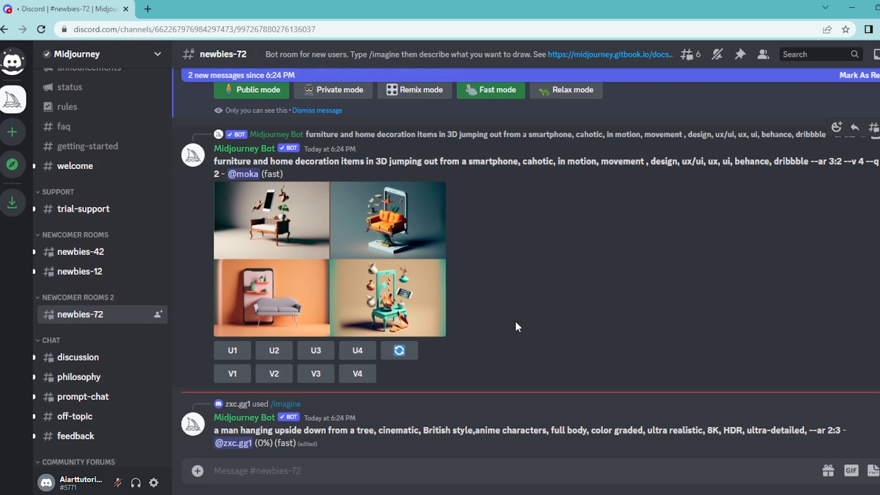
pyautogui.write('/')
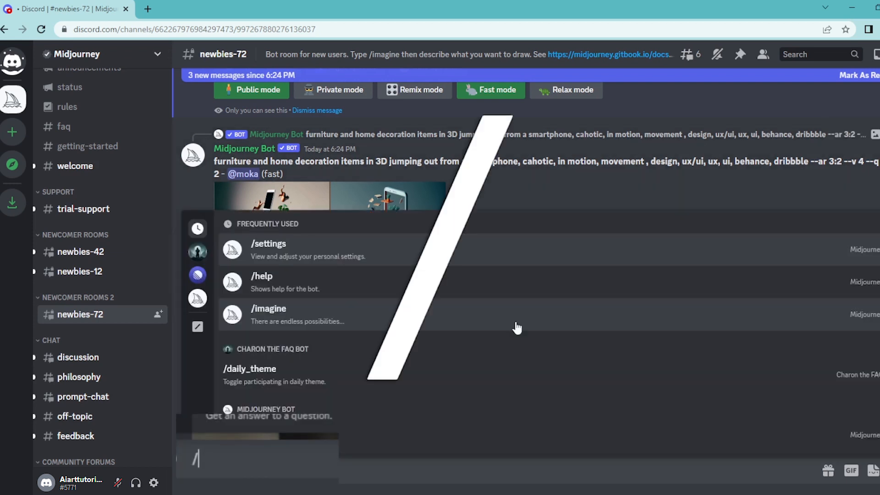
pyautogui.write('imagine prompt')
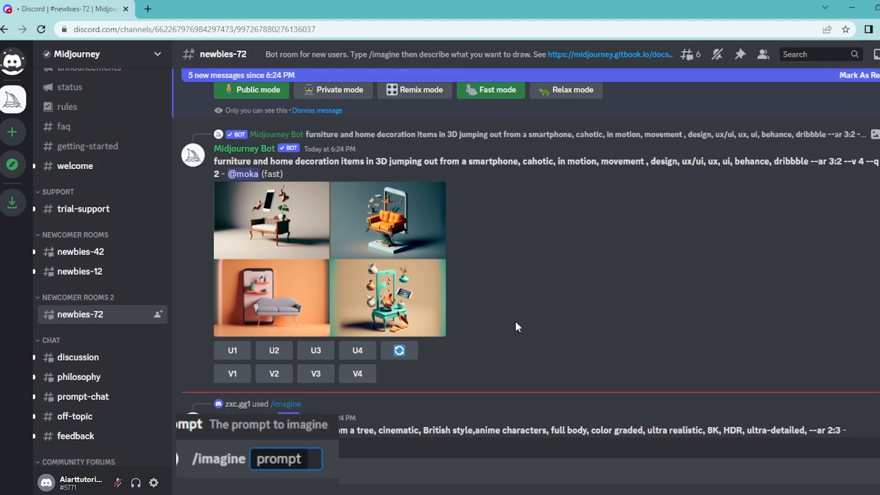
pyautogui.click(286, 458)
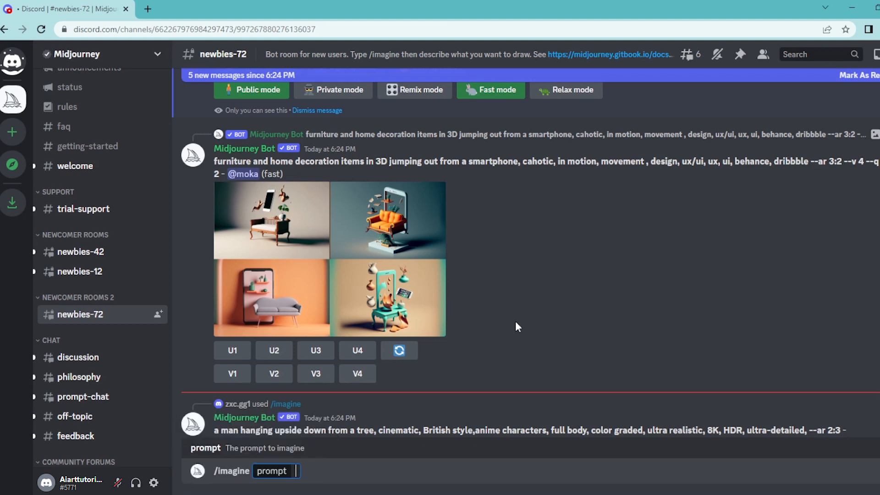
pyautogui.write('zombies havi')
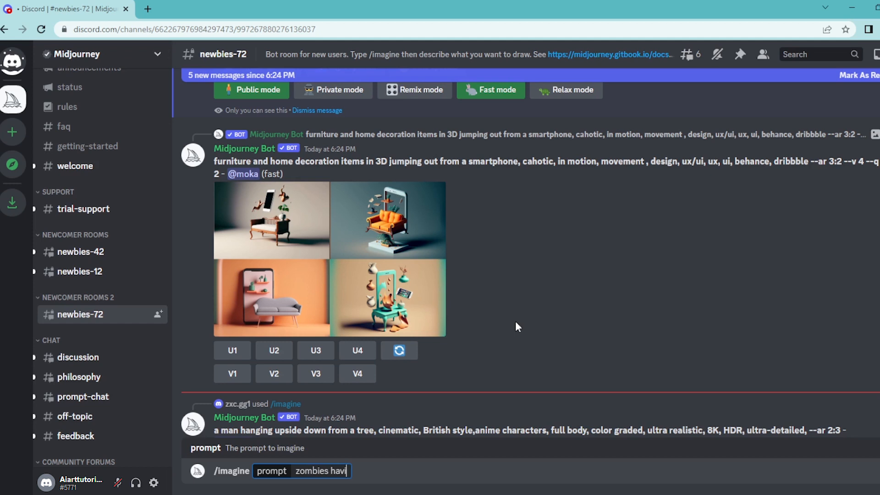
pyautogui.write('ng a')
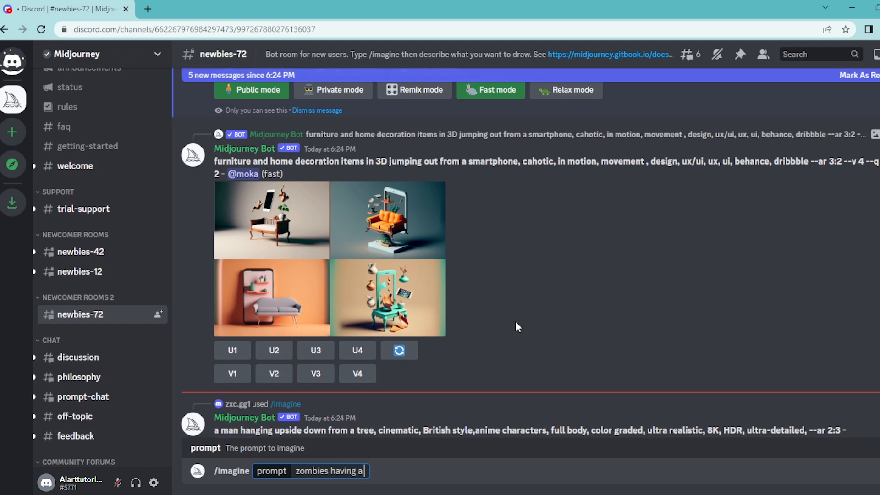
pyautogui.write('beach par')
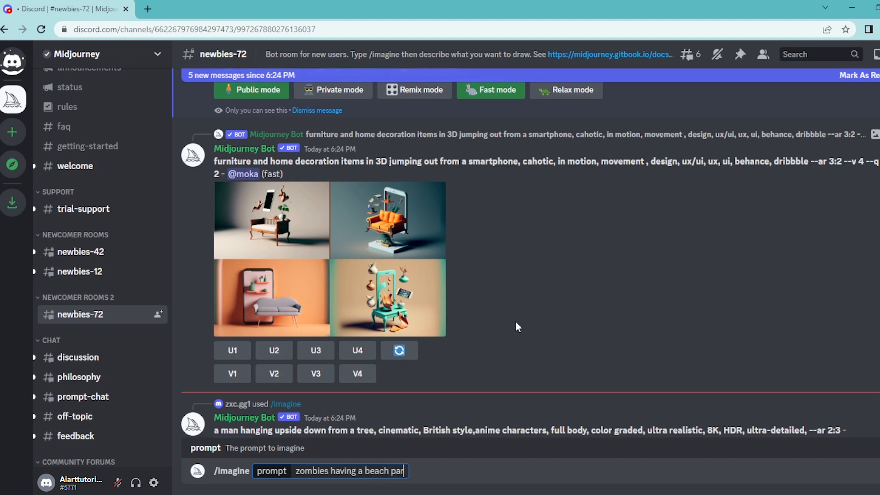
pyautogui.write('ty')
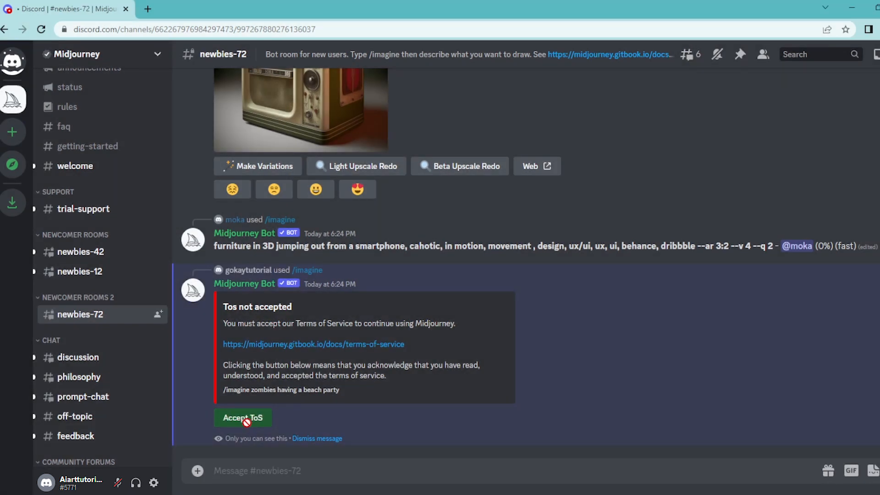
# Step: Accept the Midjourney Terms of Service from the bot's reply
pyautogui.click(242, 418)
pyautogui.write('/')
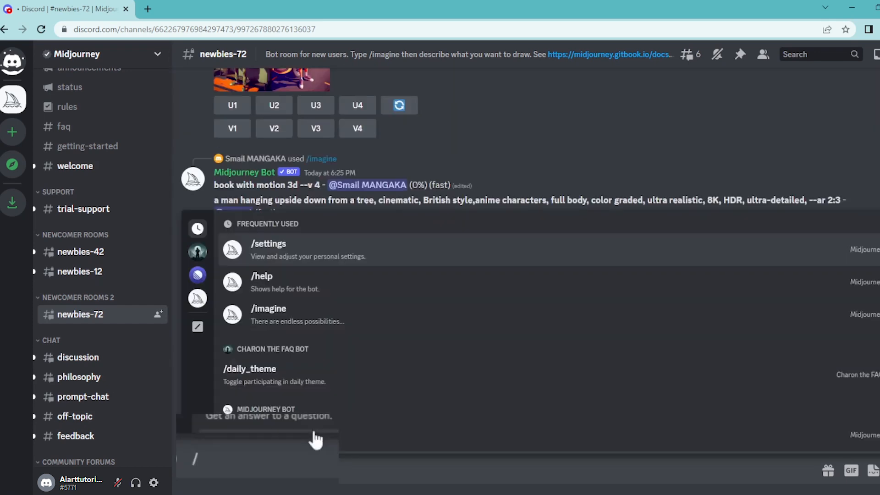
# Step: Submit an /imagine request for 'zombies having a beach party in a comic style'
pyautogui.write('imagine prompt')
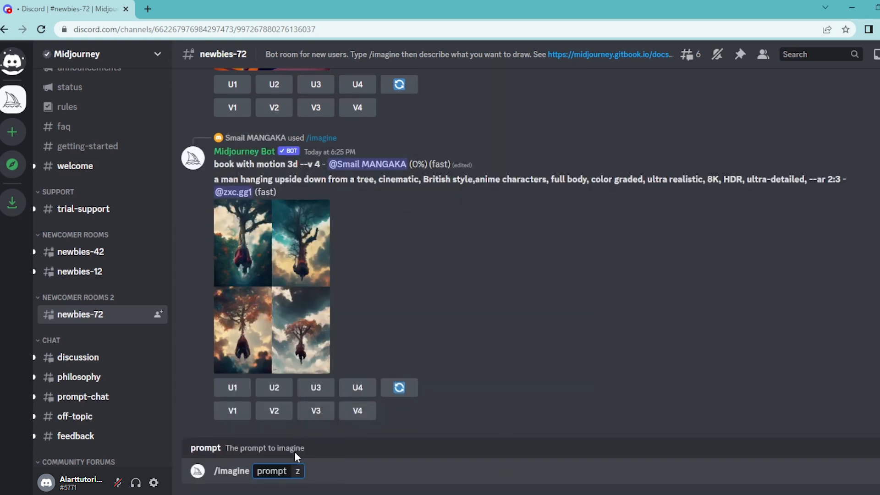
pyautogui.write('zombies')
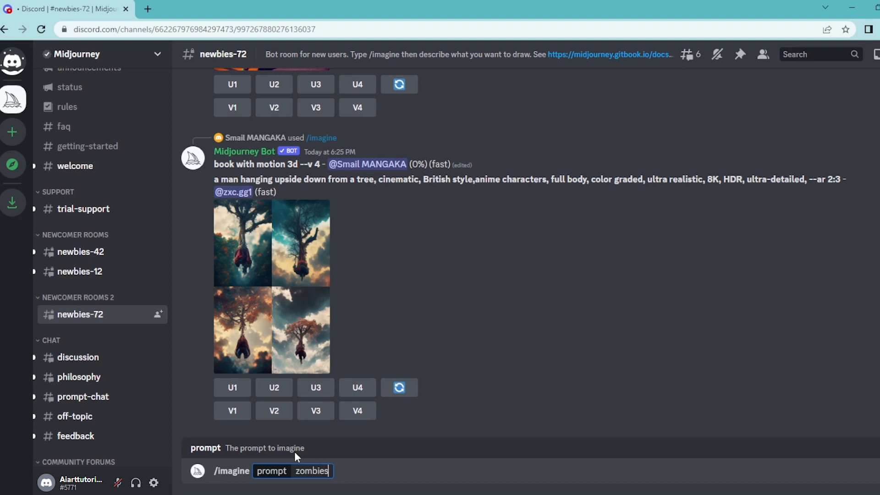
pyautogui.write('havig')
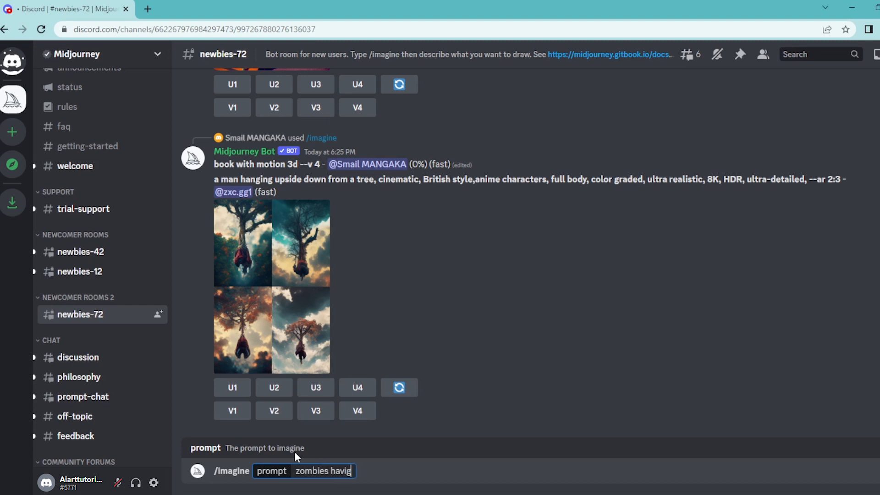
pyautogui.write('ng')
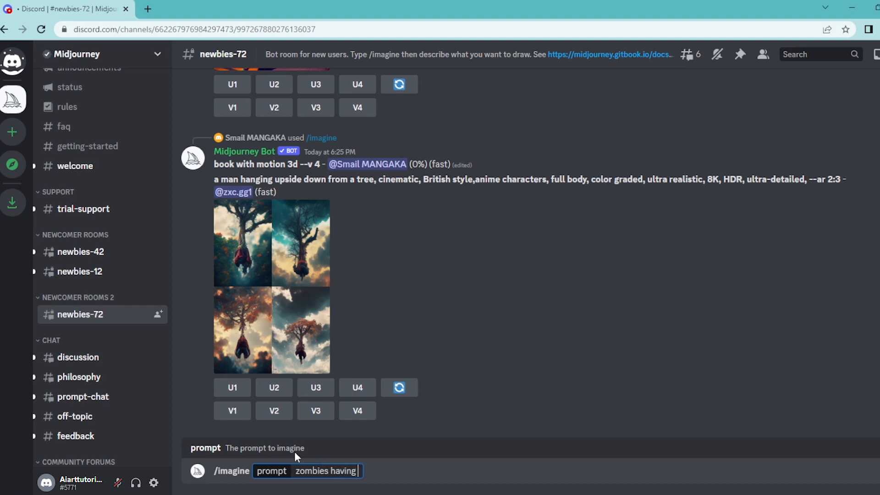
pyautogui.write('a beach par')
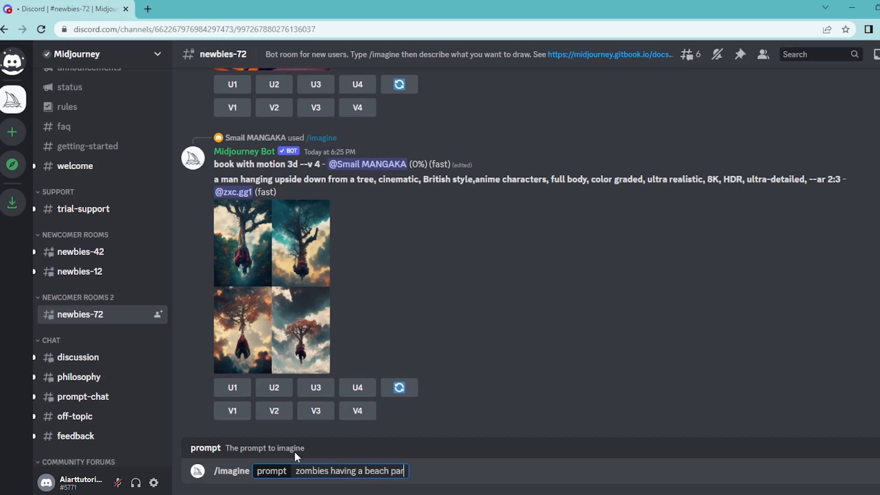
pyautogui.write('ty in a comic style')
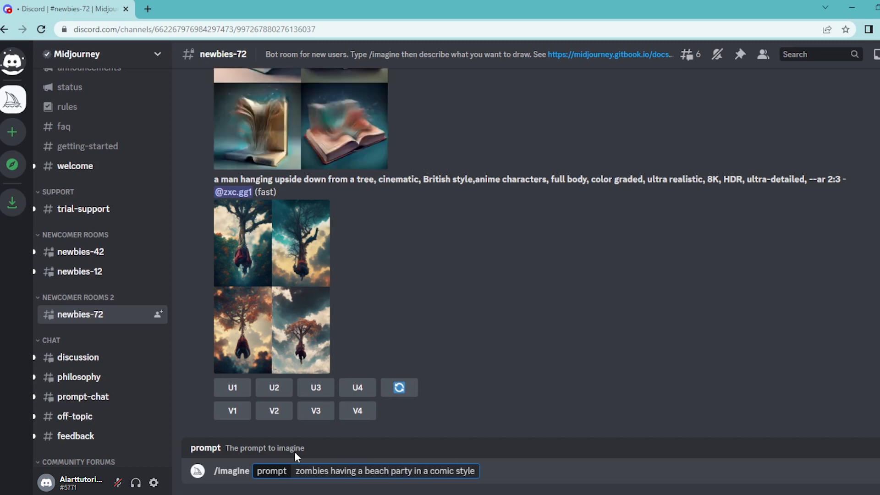
pyautogui.press('Return')
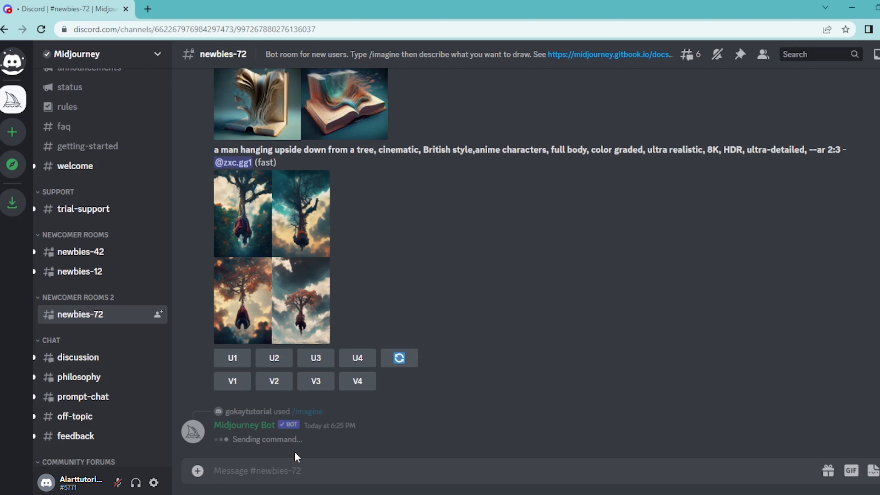
# Step: Enlarge the finished four-image comic-style zombie beach party grid in the viewer
pyautogui.click(231, 380)
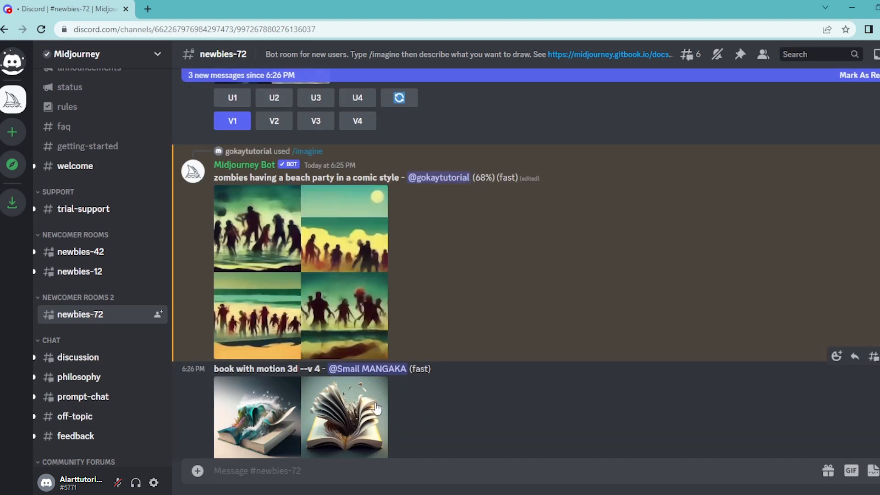
pyautogui.moveTo(393, 381)
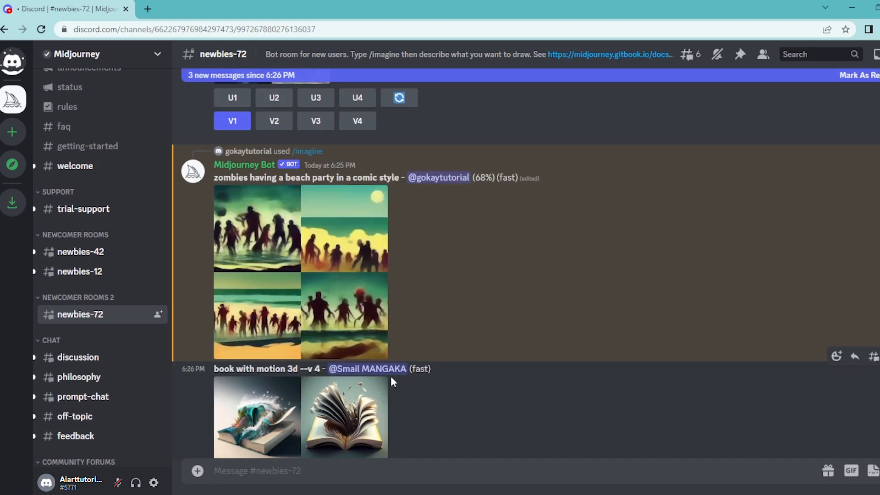
pyautogui.moveTo(415, 331)
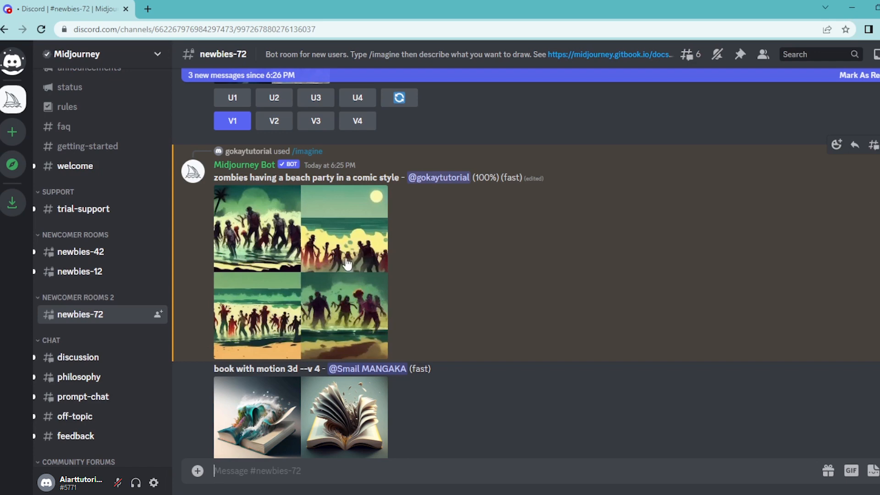
pyautogui.moveTo(265, 228)
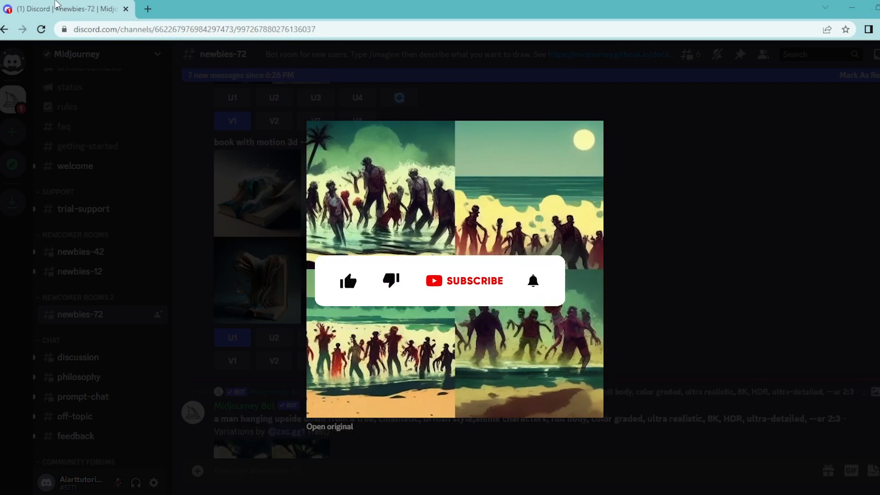
pyautogui.click(348, 281)
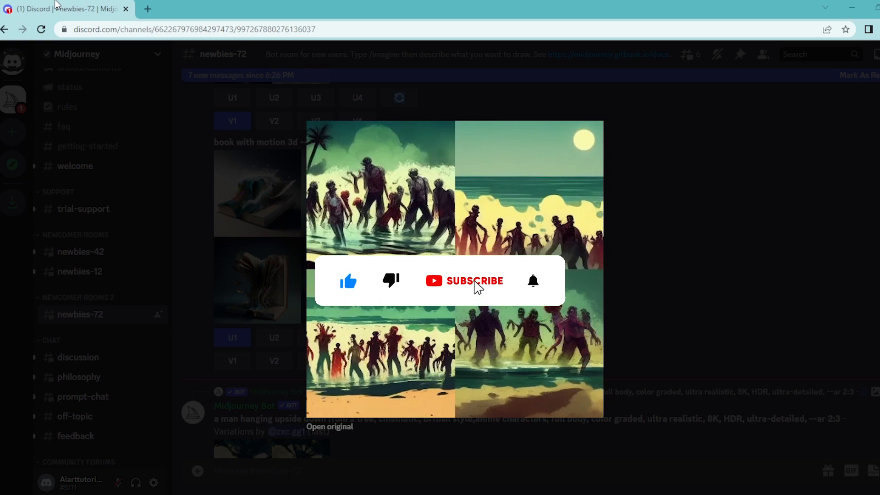